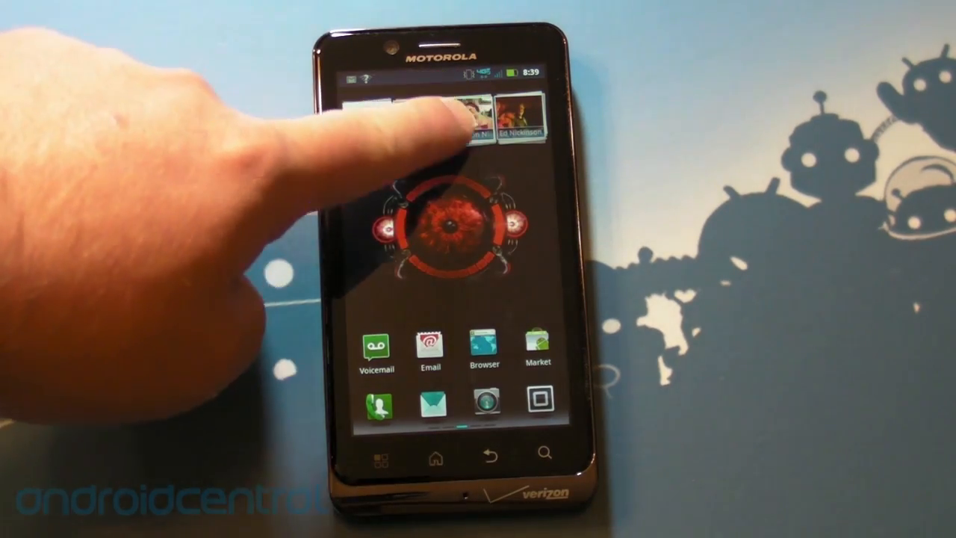
- Swipe to the home panel with the social Gallery widget and open the home menu
{"action": "left_click", "coordinate": [463, 120]}
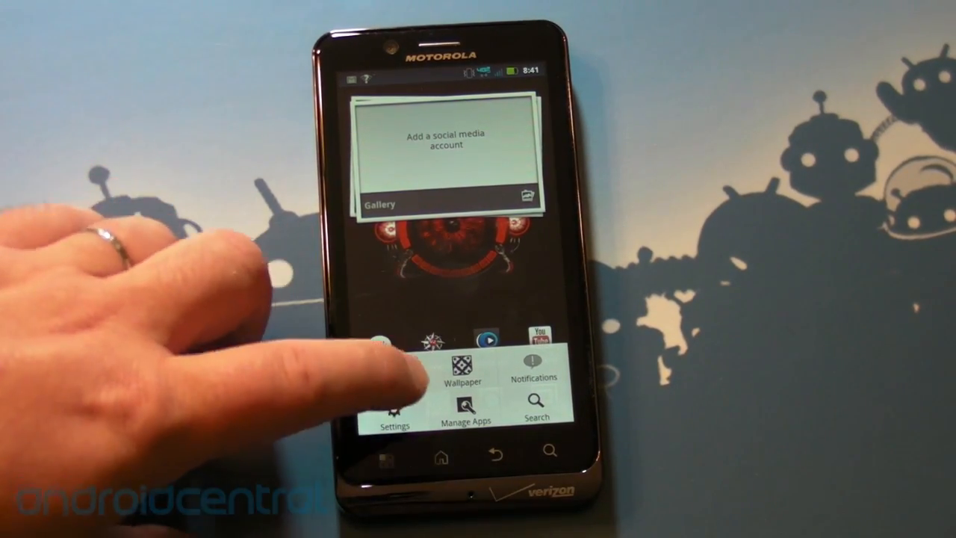
- Browse the Downloaded apps list with sizes in Manage Apps, then return to Settings
{"action": "left_click", "coordinate": [463, 418]}
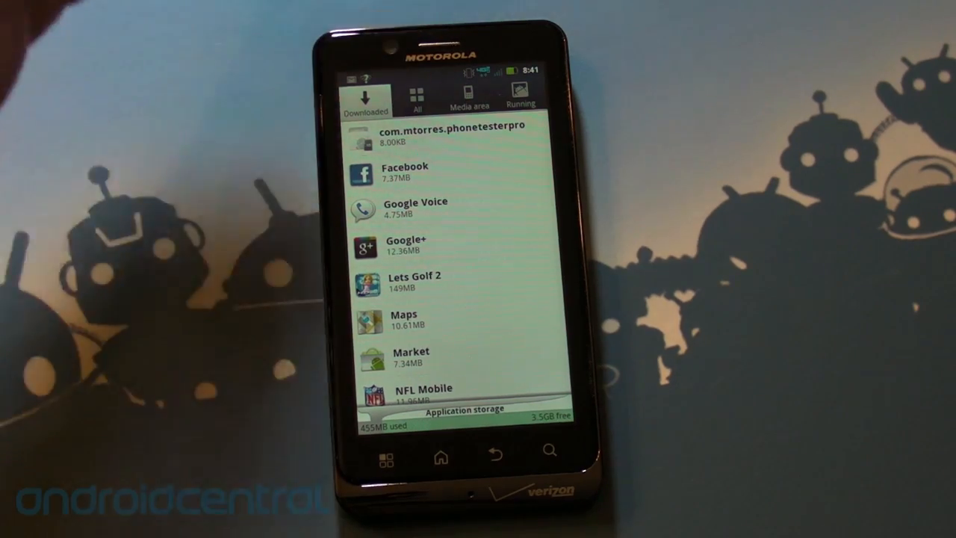
{"action": "scroll", "scroll_direction": "down", "scroll_amount": 3}
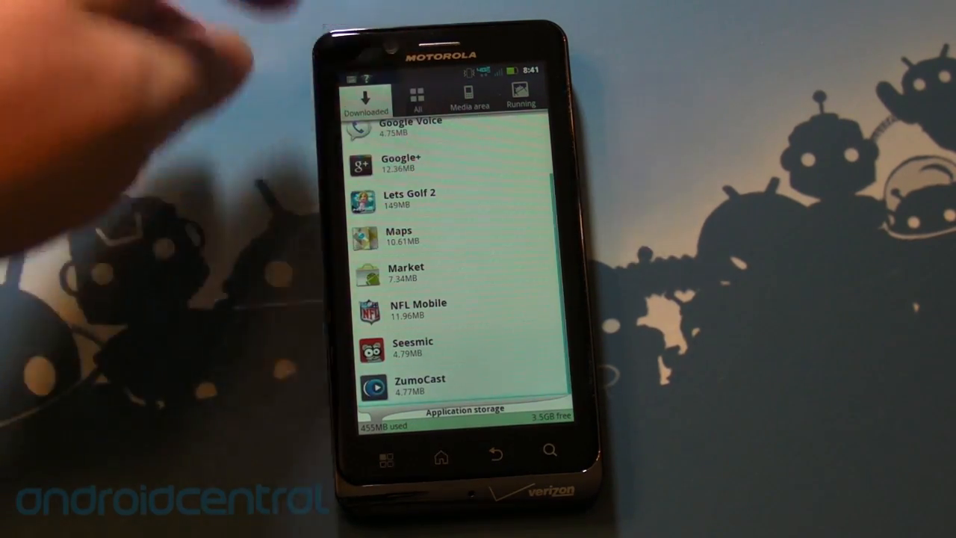
{"action": "scroll", "scroll_direction": "down", "scroll_amount": 3}
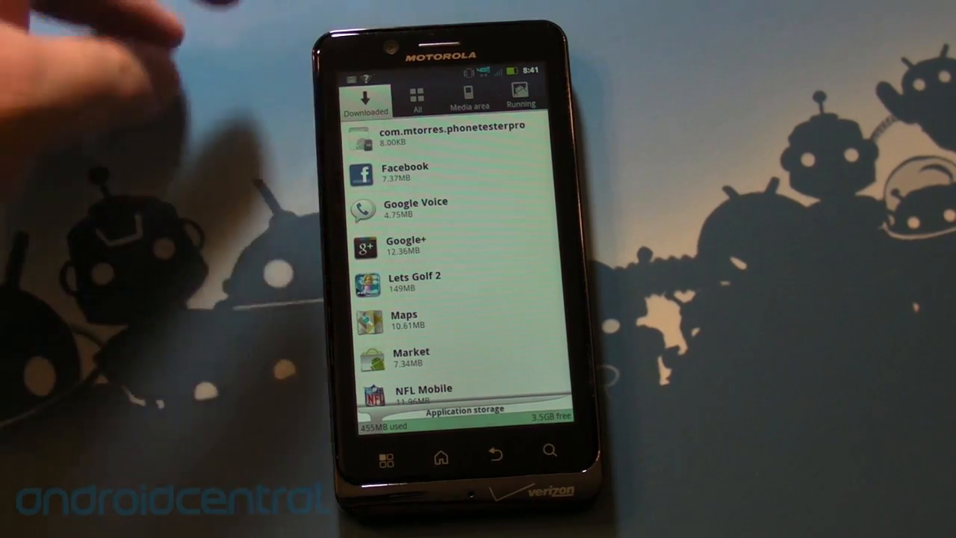
{"action": "scroll", "scroll_direction": "down", "scroll_amount": 3}
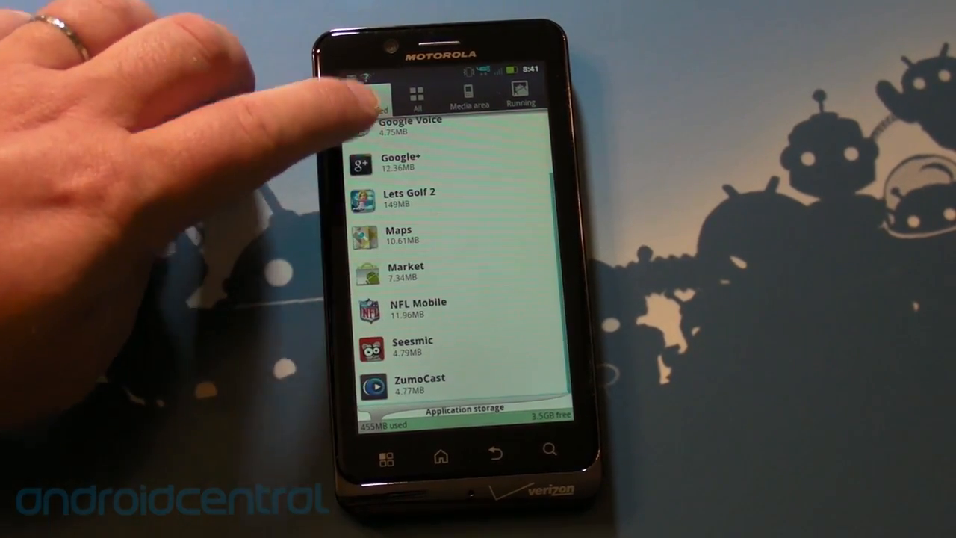
{"action": "left_click", "coordinate": [416, 93]}
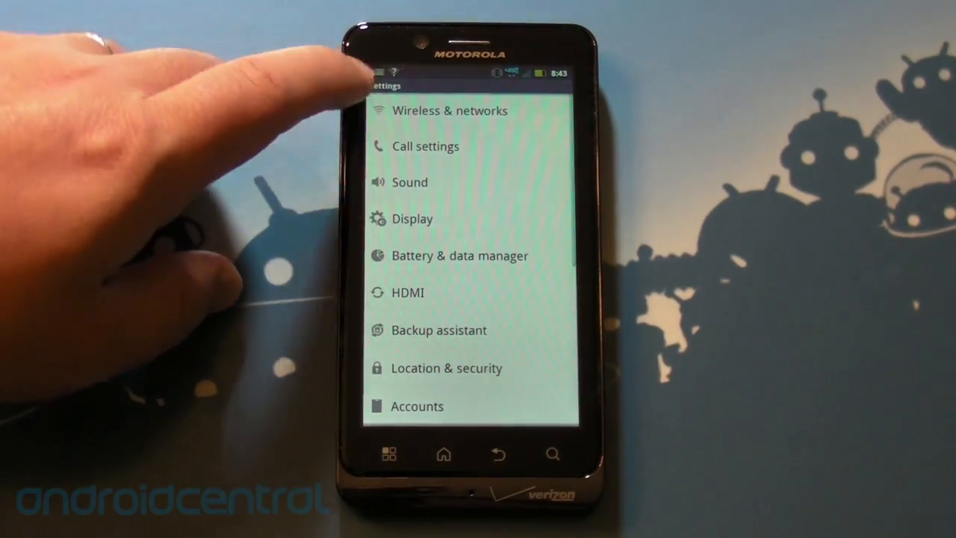
- Tap Wireless & networks in Settings to view the network options
{"action": "left_click", "coordinate": [448, 110]}
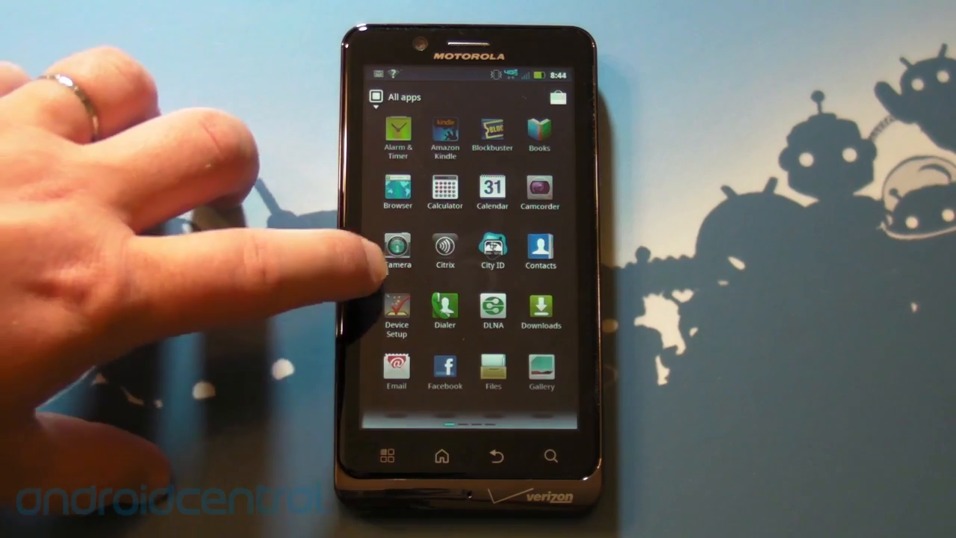
- Swipe through the All apps pages and launch MOTOPRINT
{"action": "left_click", "coordinate": [396, 306]}
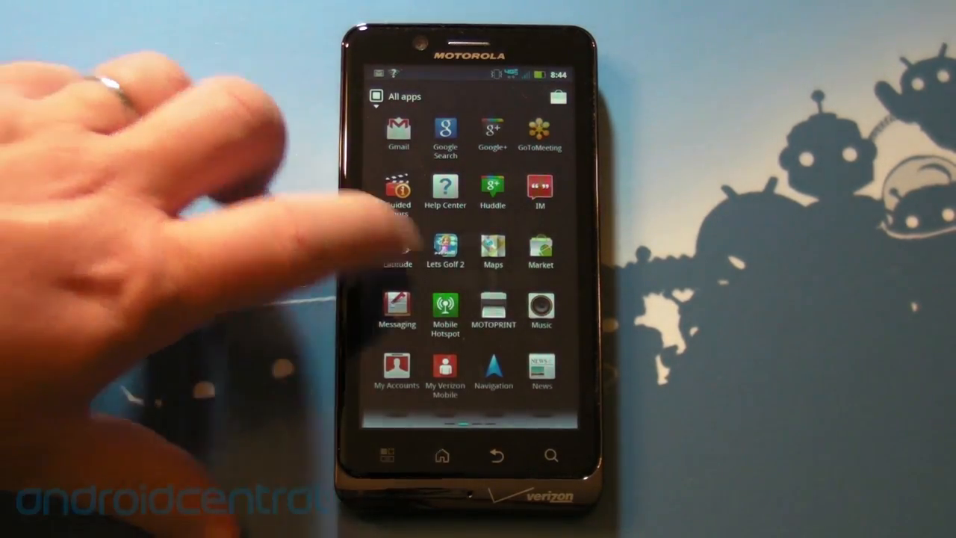
{"action": "left_click", "coordinate": [492, 310]}
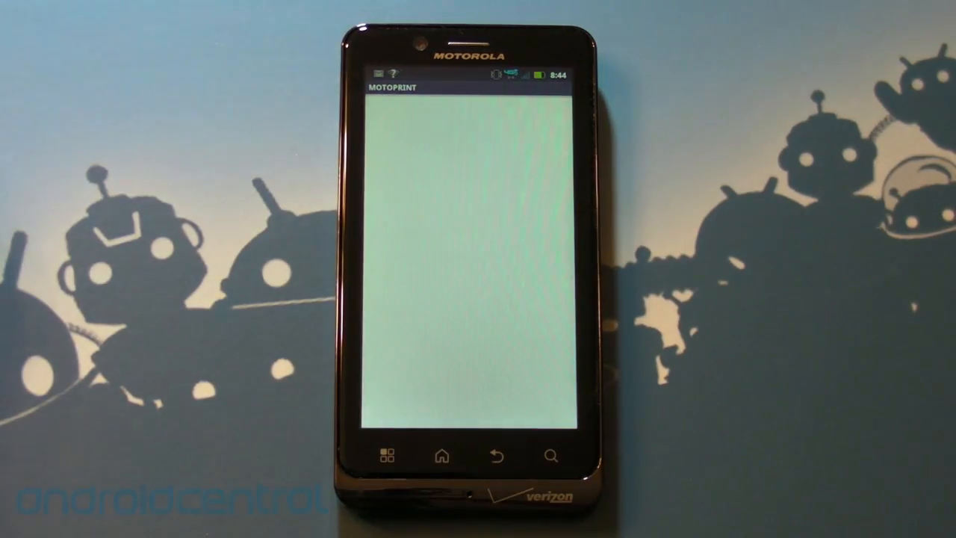